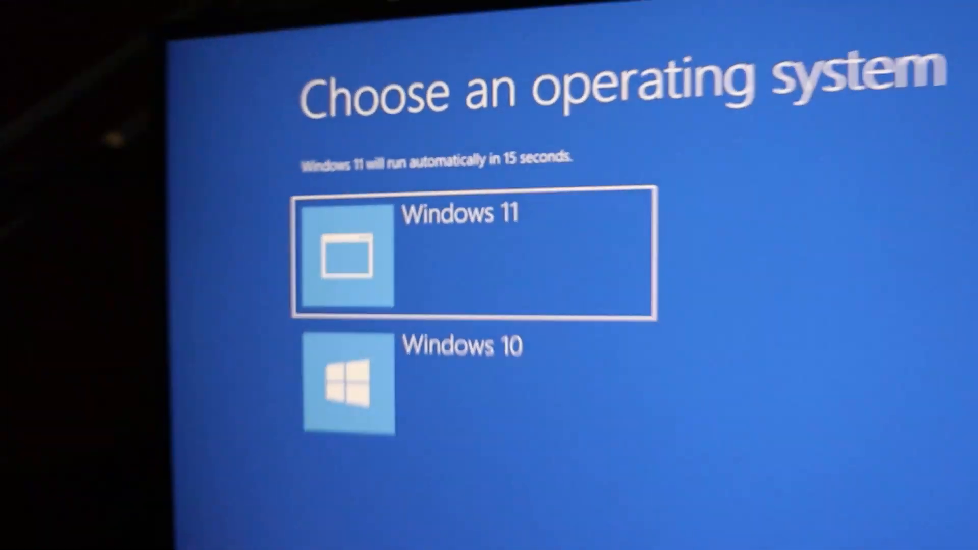
Choose Windows 11 at the Windows Boot Manager operating system screen.
left_click(474, 258)
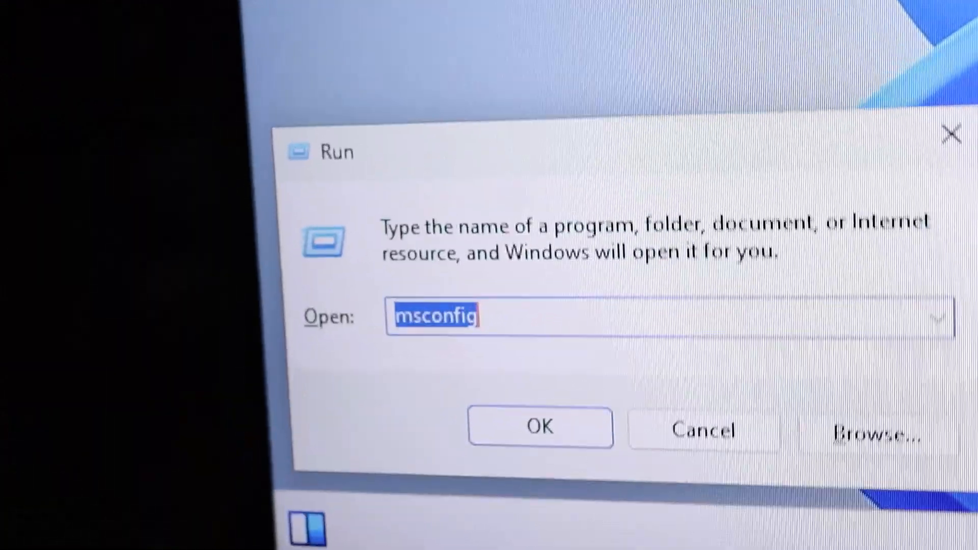
Run the msconfig command to open System Configuration.
left_click(539, 427)
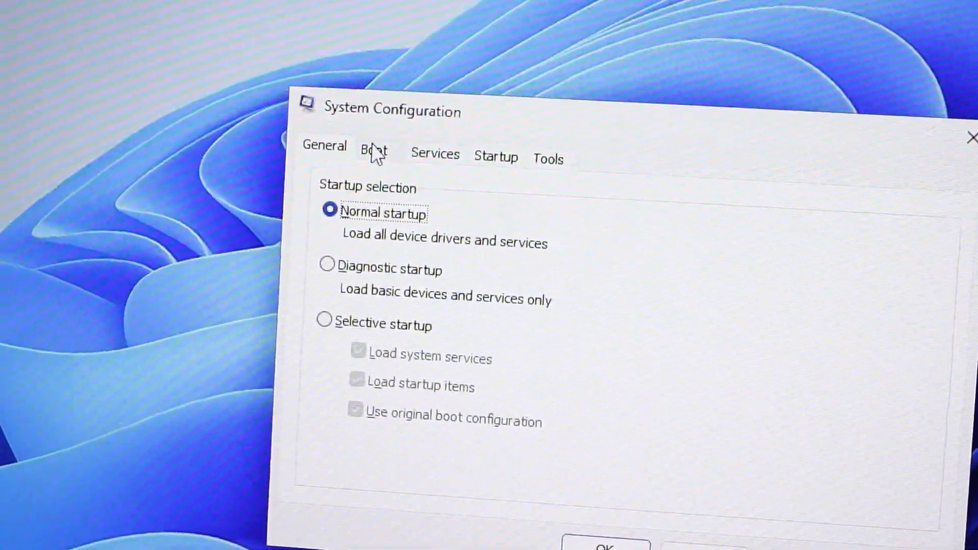
Show the Boot tab listing Windows 11 on C: and Windows 10 on D:.
left_click(374, 150)
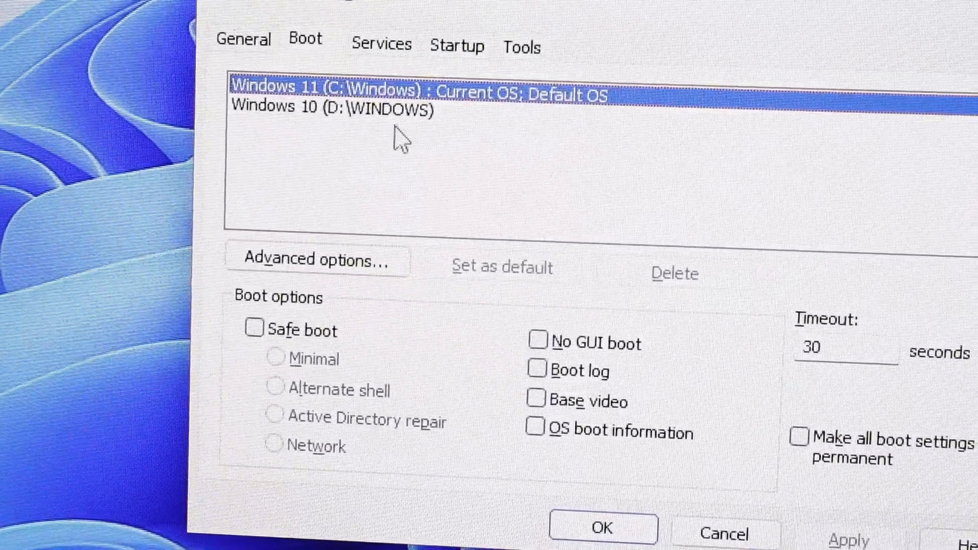
Delete the Windows 10 (D:\WINDOWS) boot entry and confirm the changes with OK.
left_click(330, 109)
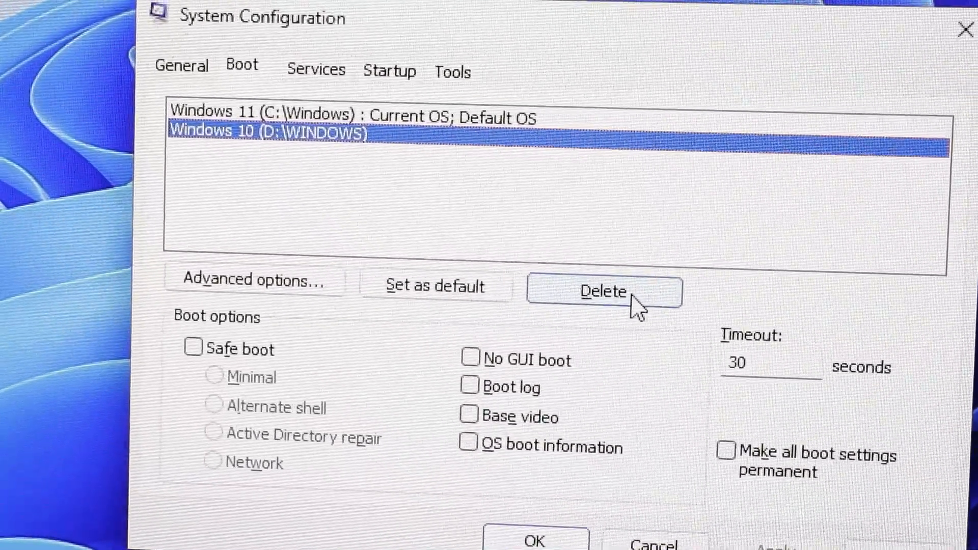
left_click(602, 291)
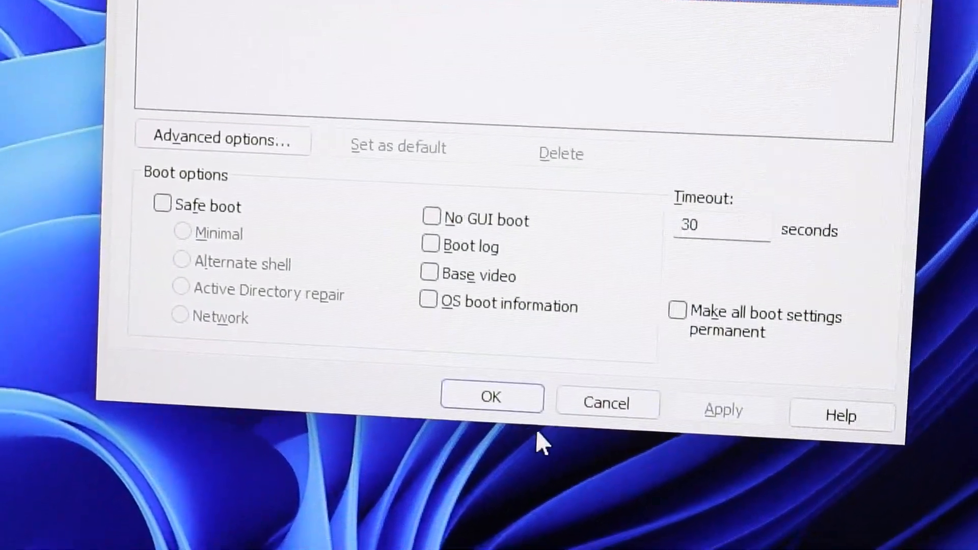
left_click(491, 397)
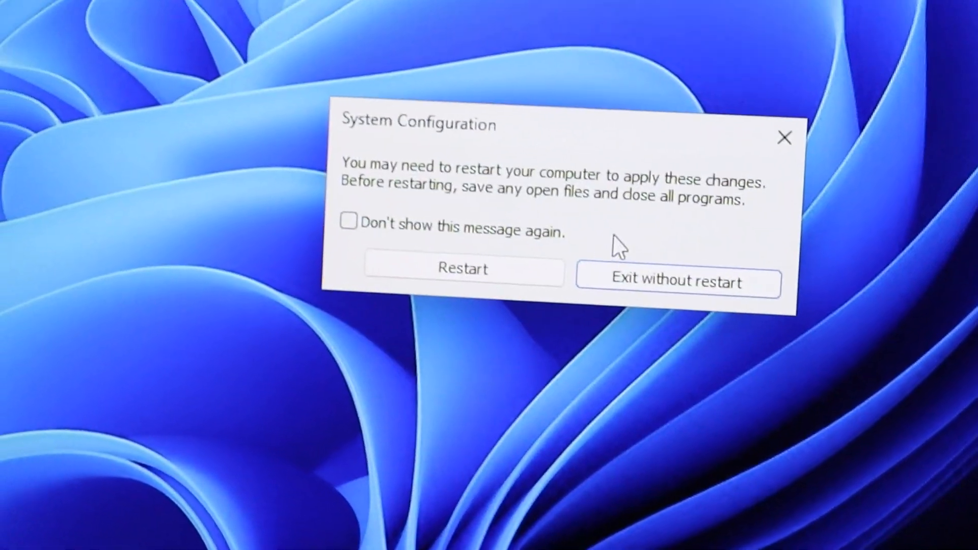